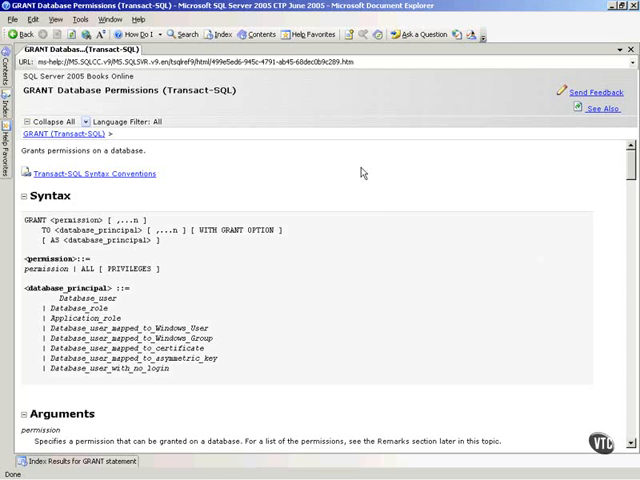
mouse_move(283, 231)
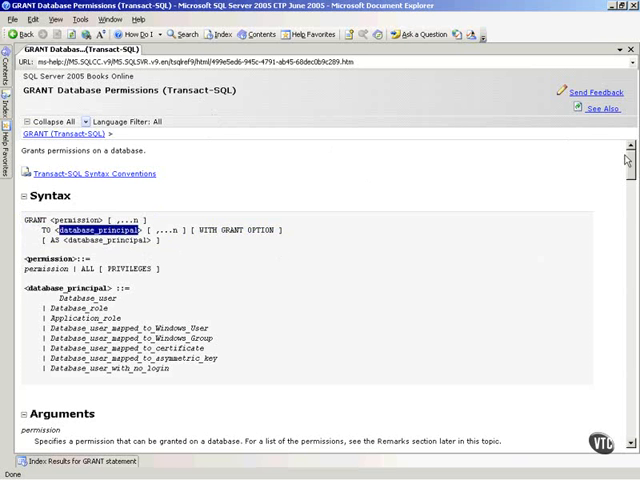
Scroll the GRANT Database Permissions page through Remarks and Examples, selecting MelanieK, to See Also.
scroll(down, 3)
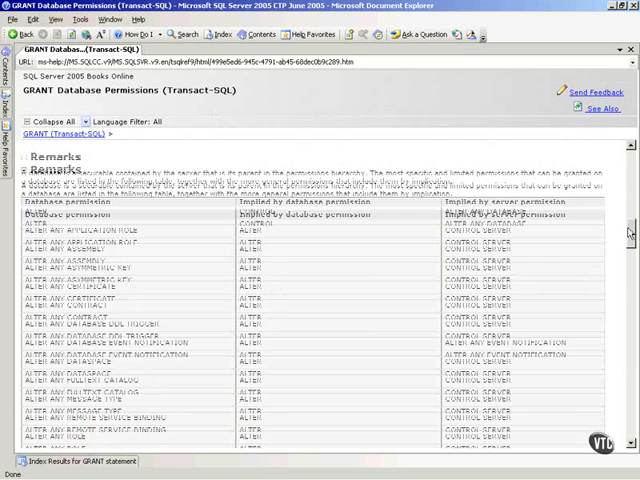
scroll(down, 3)
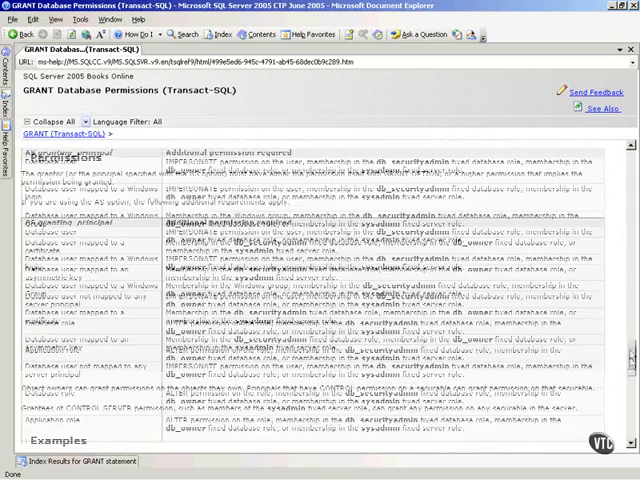
scroll(down, 3)
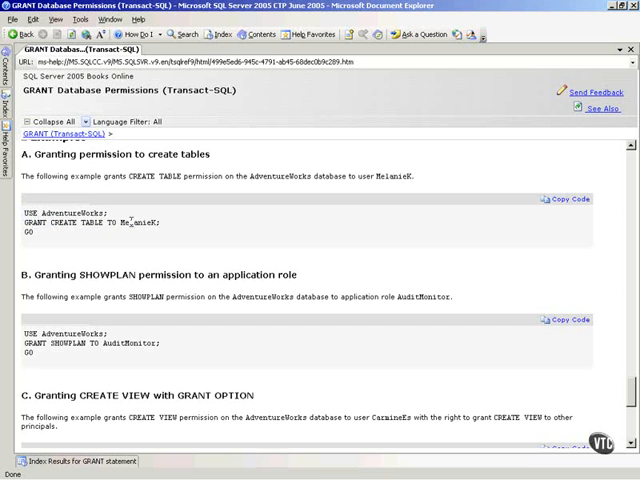
double_click(146, 222)
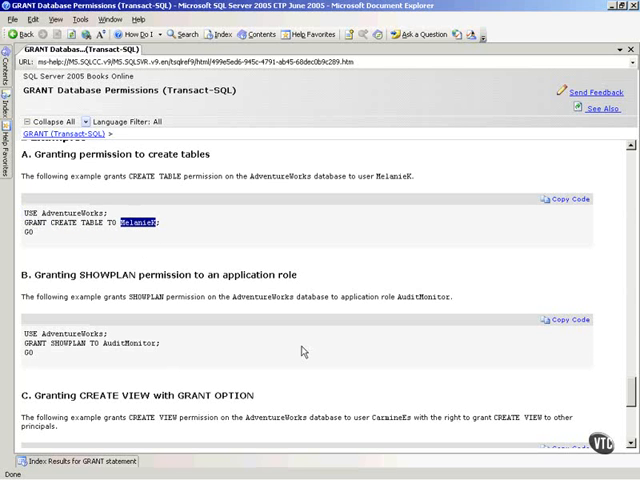
scroll(down, 3)
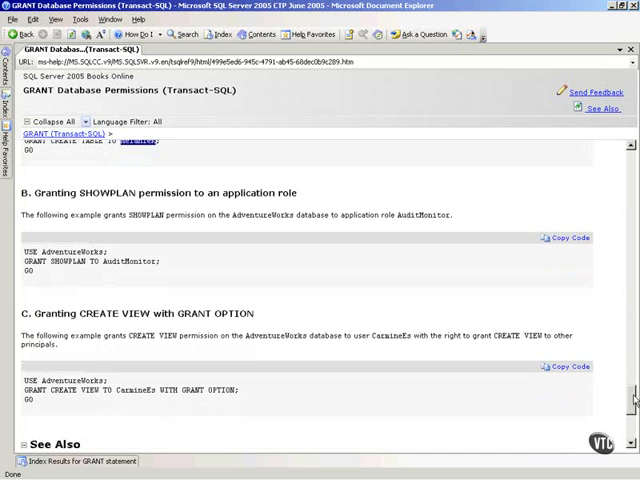
scroll(down, 3)
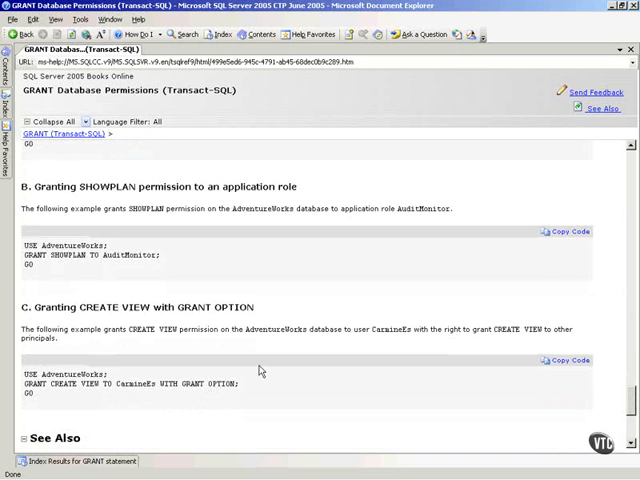
scroll(down, 3)
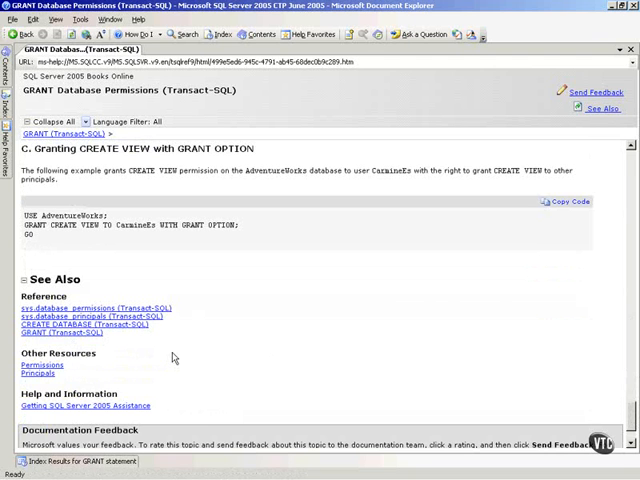
mouse_move(65, 334)
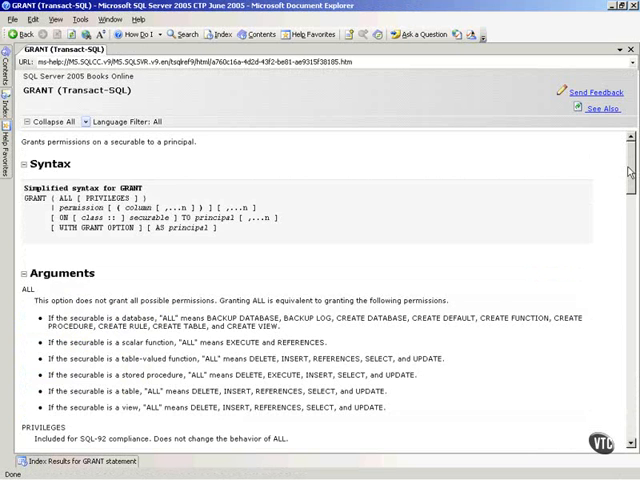
Scroll the GRANT (Transact-SQL) topic down to its securable-specific permission topics table.
scroll(down, 3)
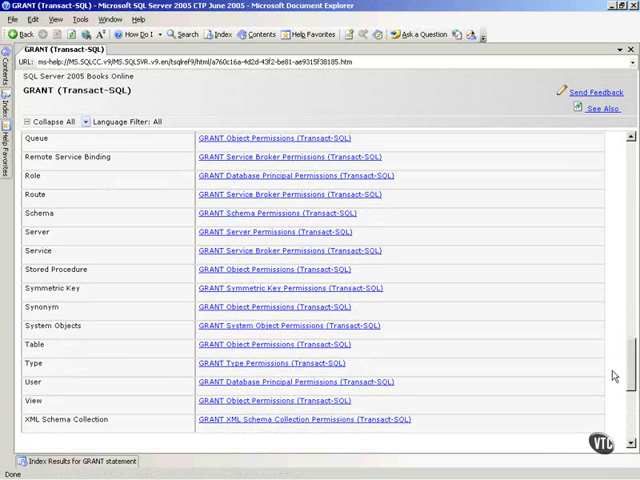
scroll(down, 3)
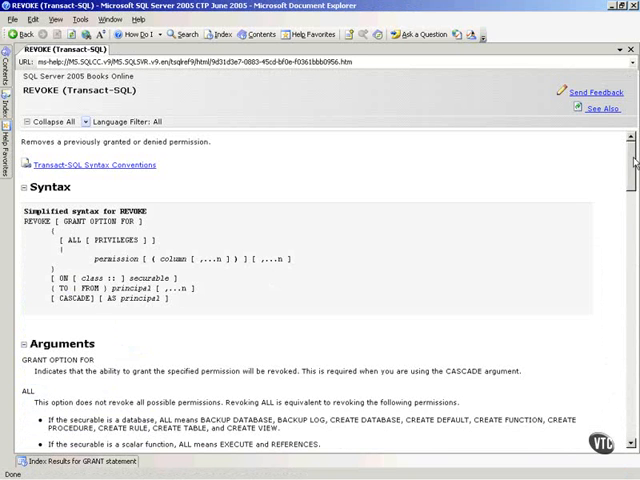
Scroll the REVOKE (Transact-SQL) topic through Syntax, Permissions and the securable table to See Also.
scroll(down, 3)
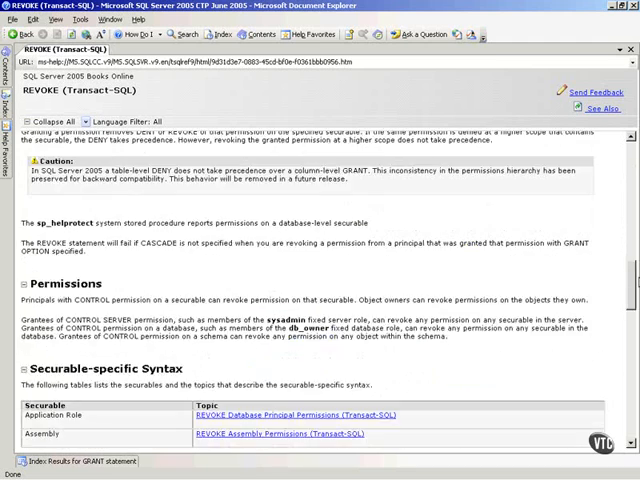
scroll(down, 3)
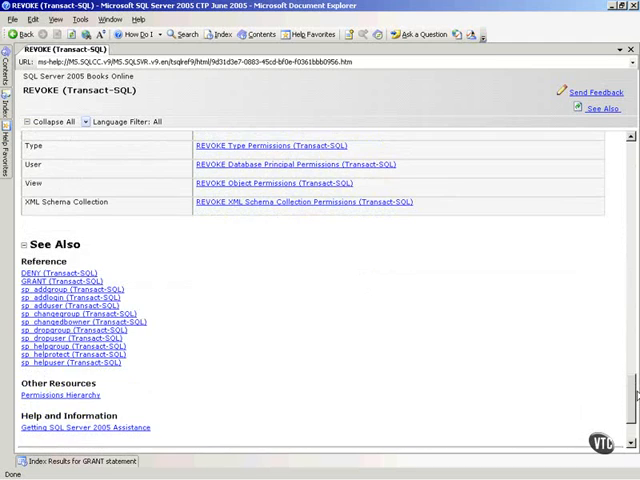
mouse_move(398, 293)
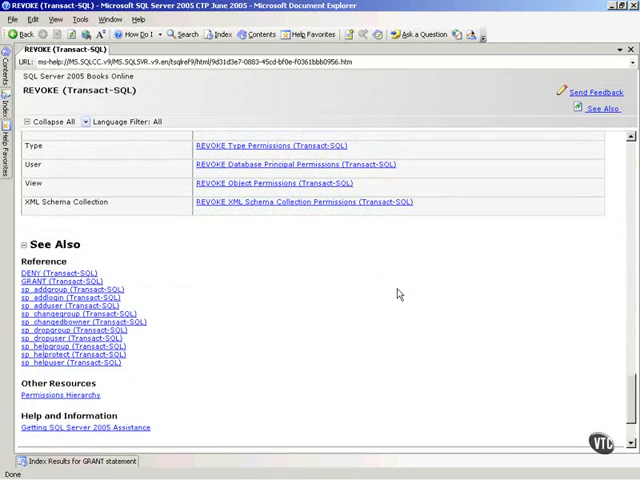
scroll(down, 3)
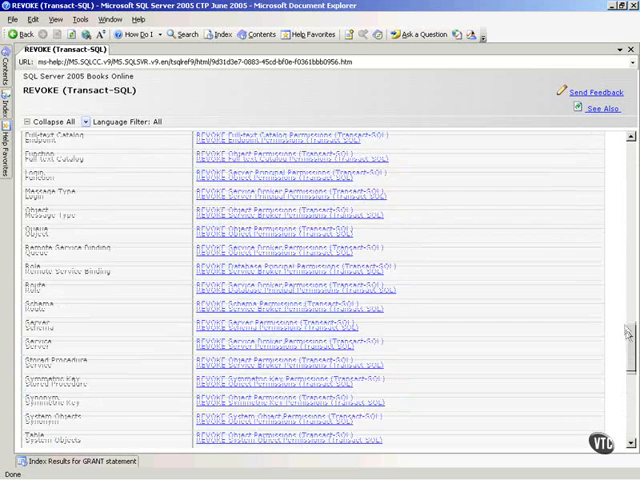